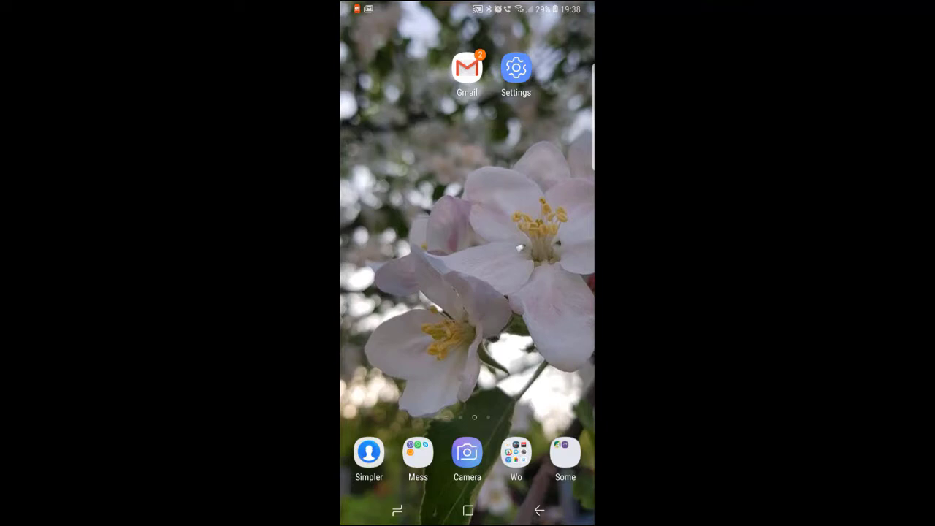
Launch Settings from the home screen and go to the Apps list
left_click(515, 67)
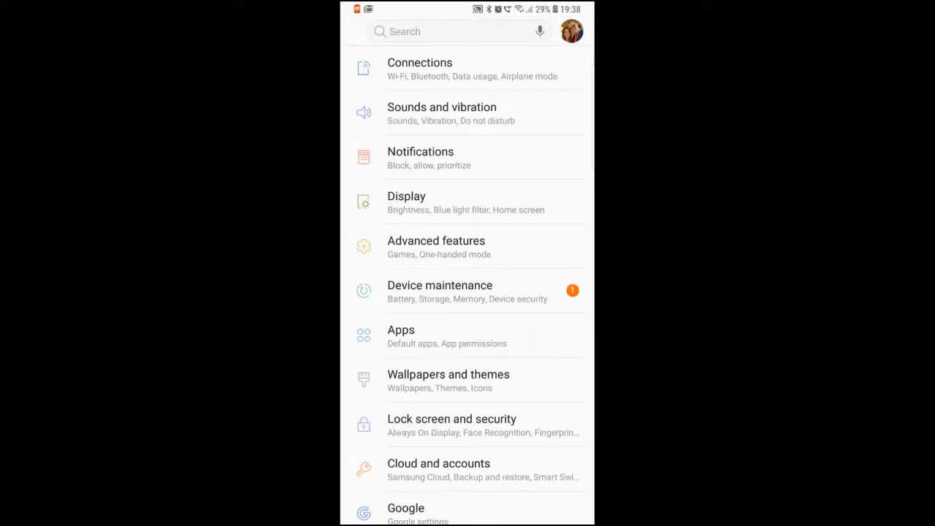
left_click(401, 330)
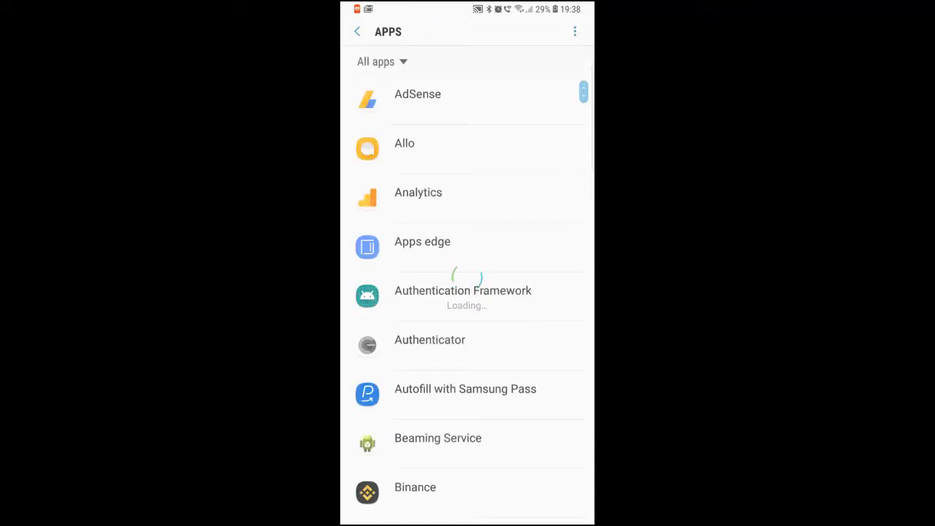
Scroll the All apps list down to the apps starting with M
scroll("down", 3)
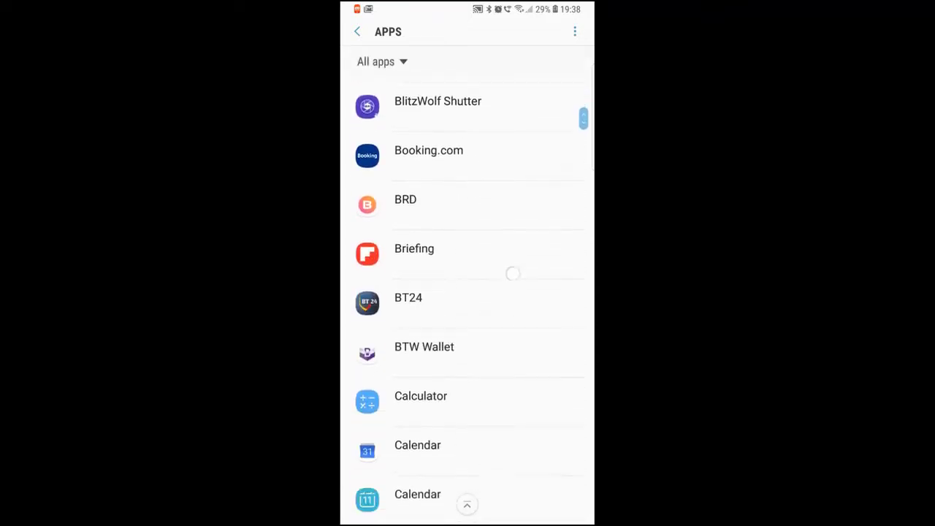
scroll("down", 3)
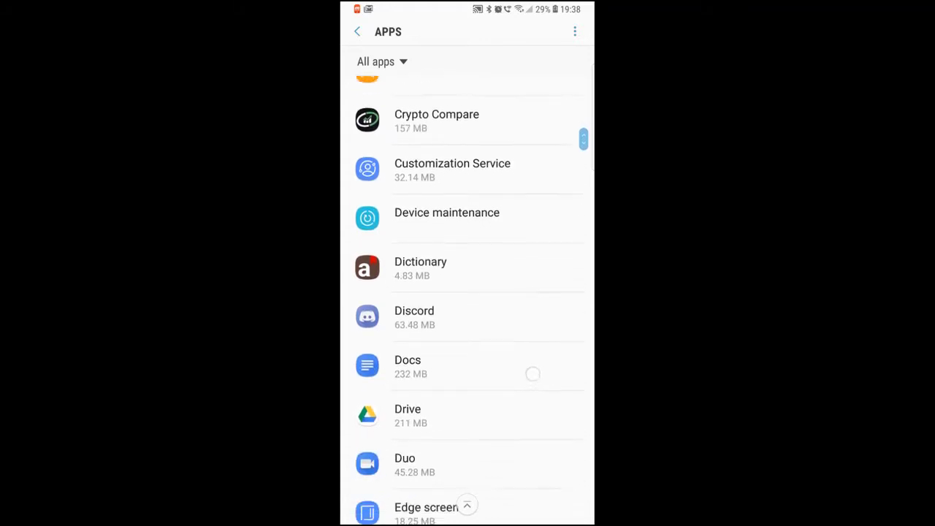
scroll("down", 3)
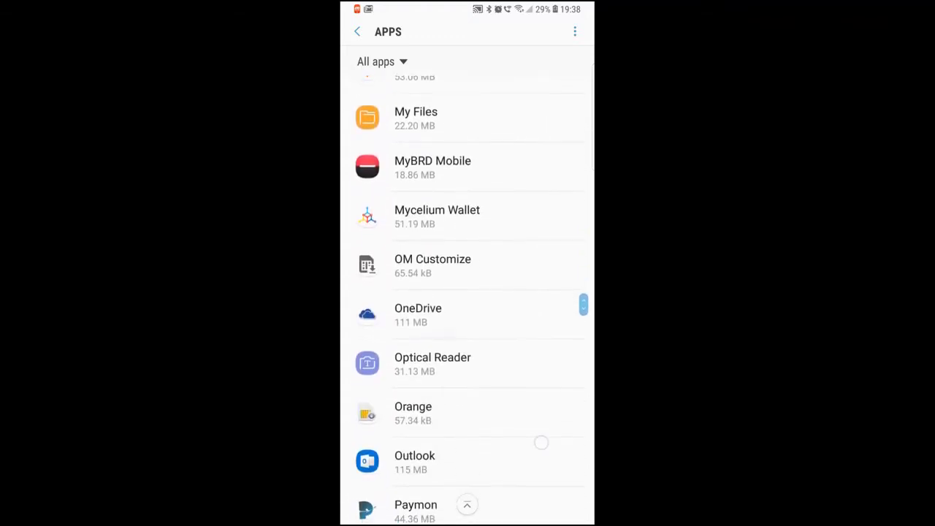
scroll("down", 3)
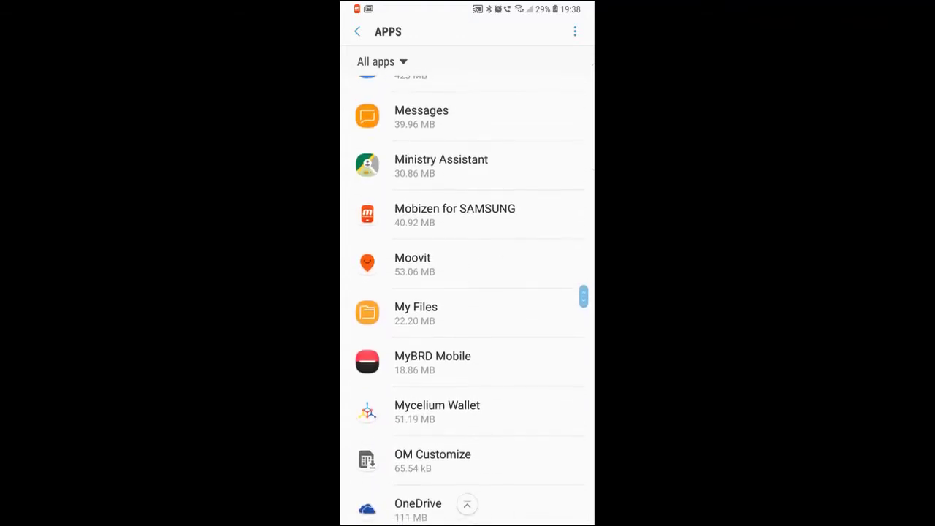
Force-stop Moovit and view its storage details (53.06 MB total, 2.49 MB cache)
left_click(413, 265)
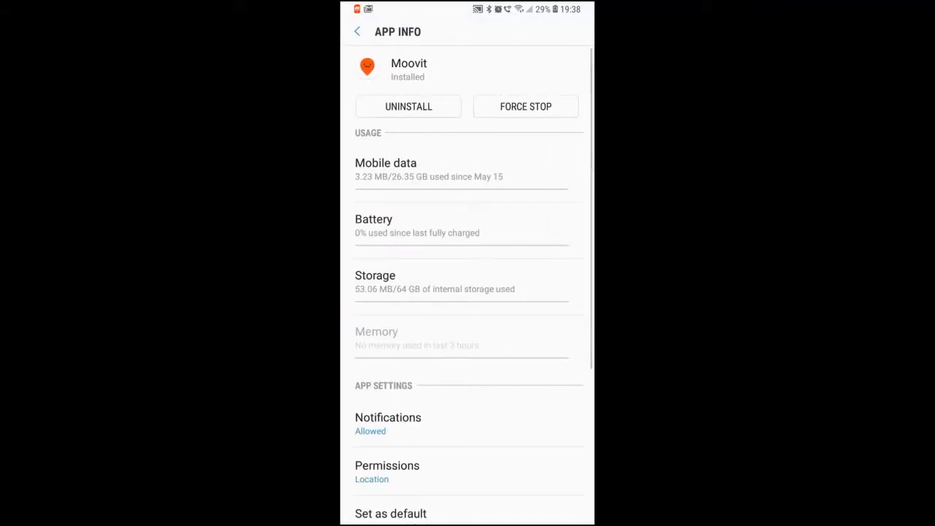
left_click(525, 105)
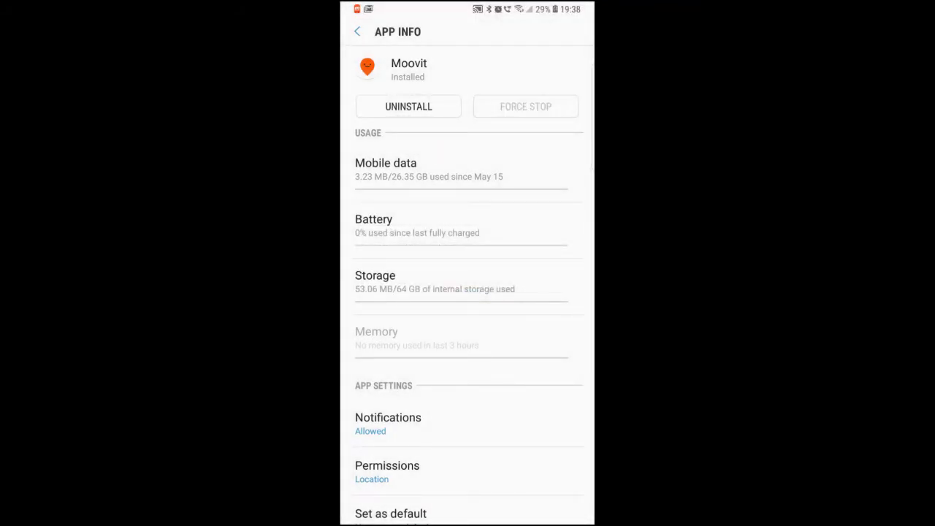
left_click(374, 282)
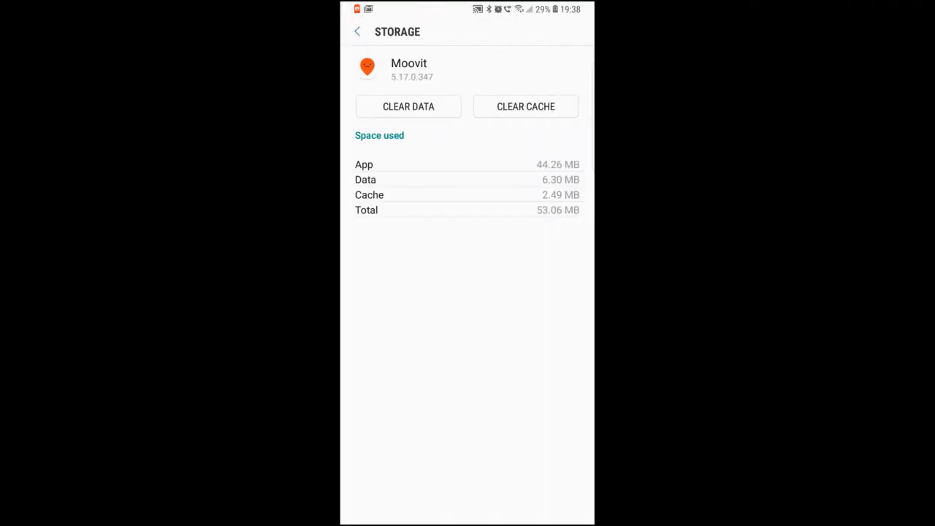
Clear Moovit's data and confirm deletion, leaving data and cache at 0 B
left_click(408, 107)
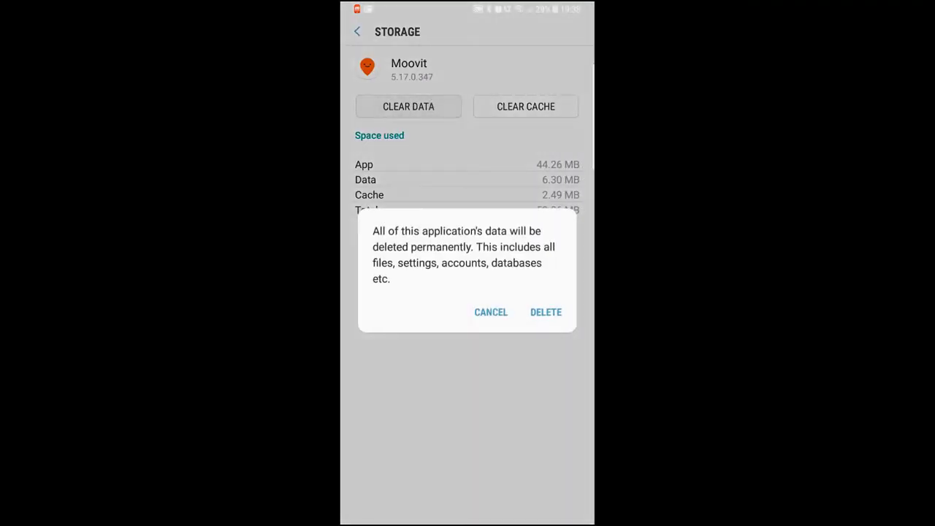
left_click(546, 312)
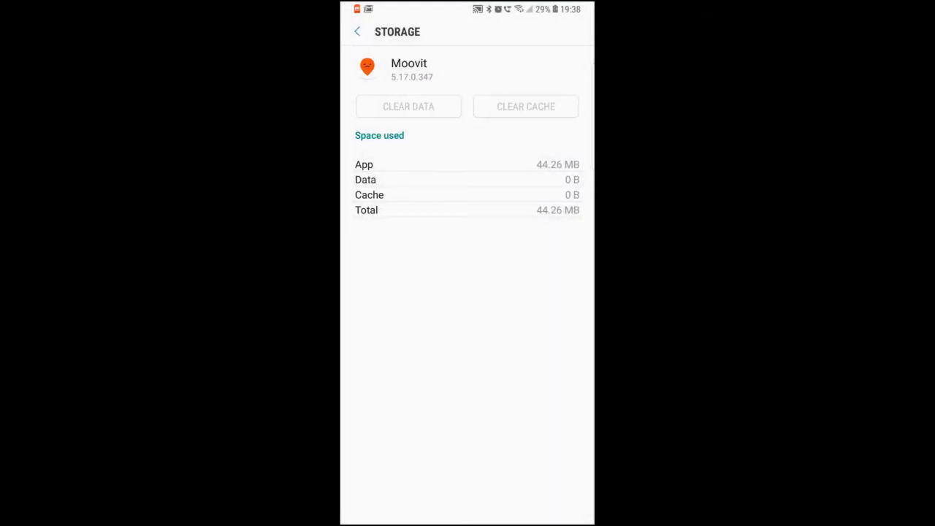